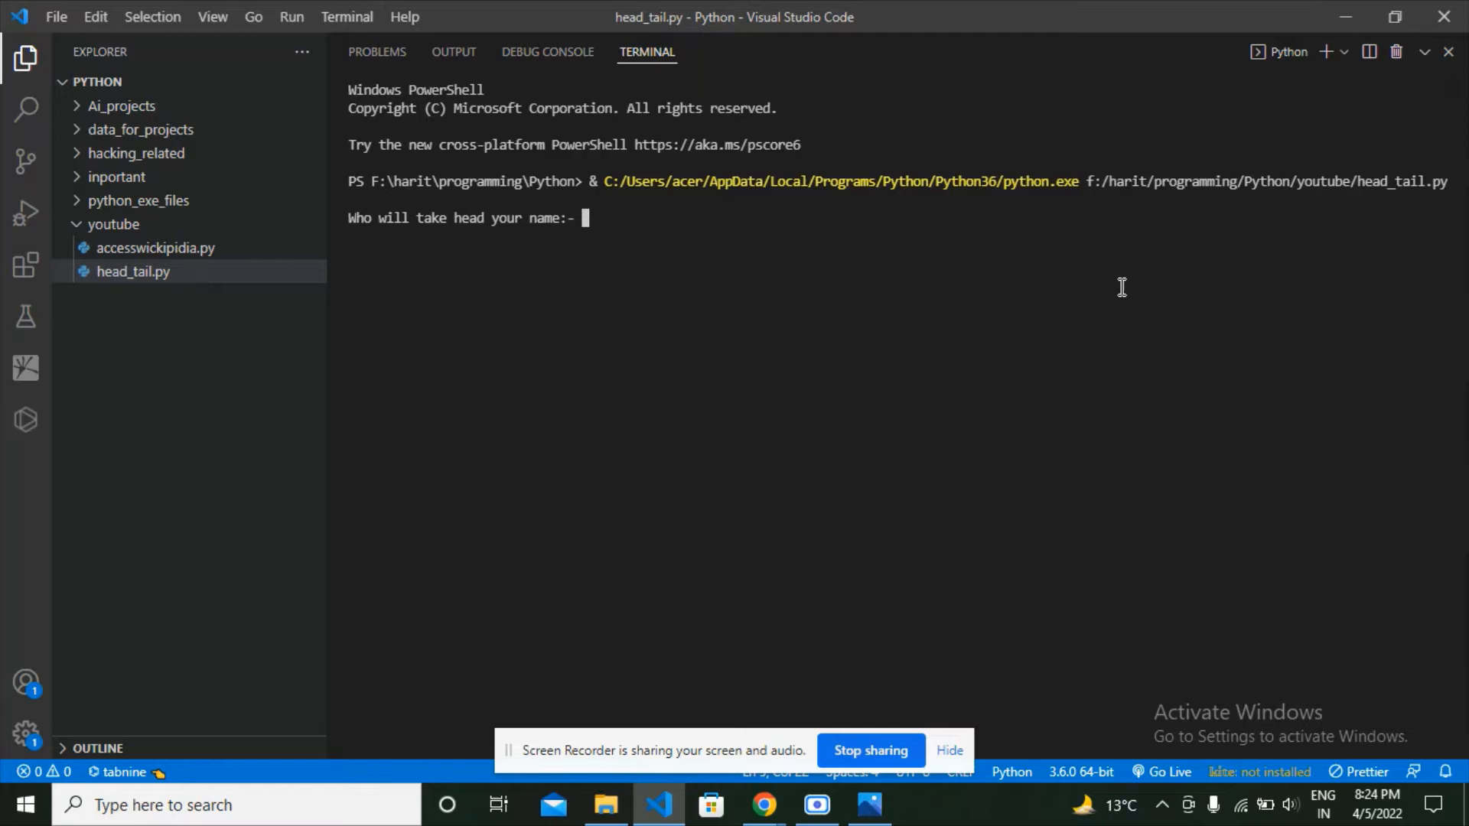
{"action": "mouse_move", "coordinate": [896, 430]}
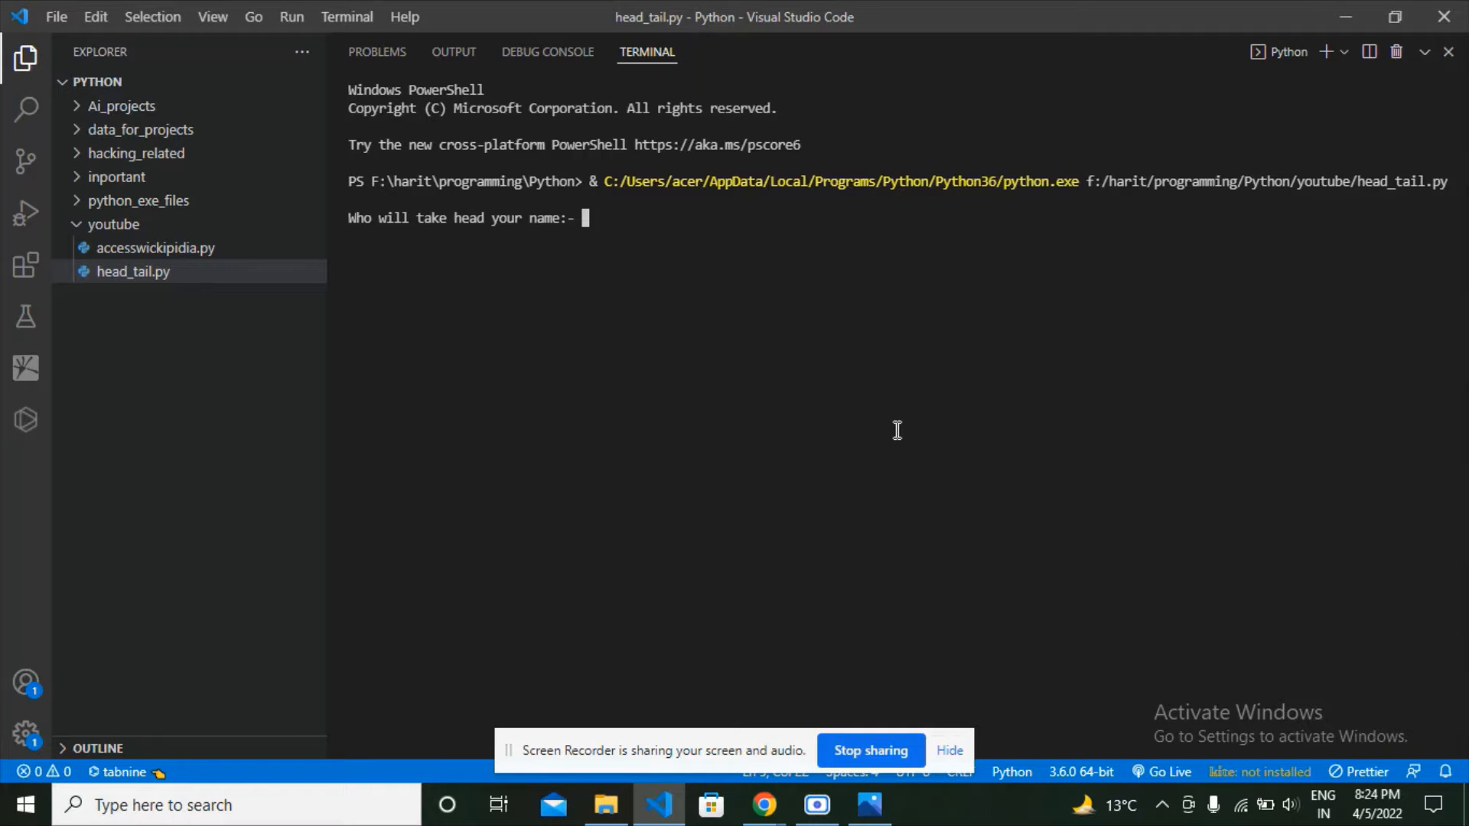
{"action": "mouse_move", "coordinate": [574, 371]}
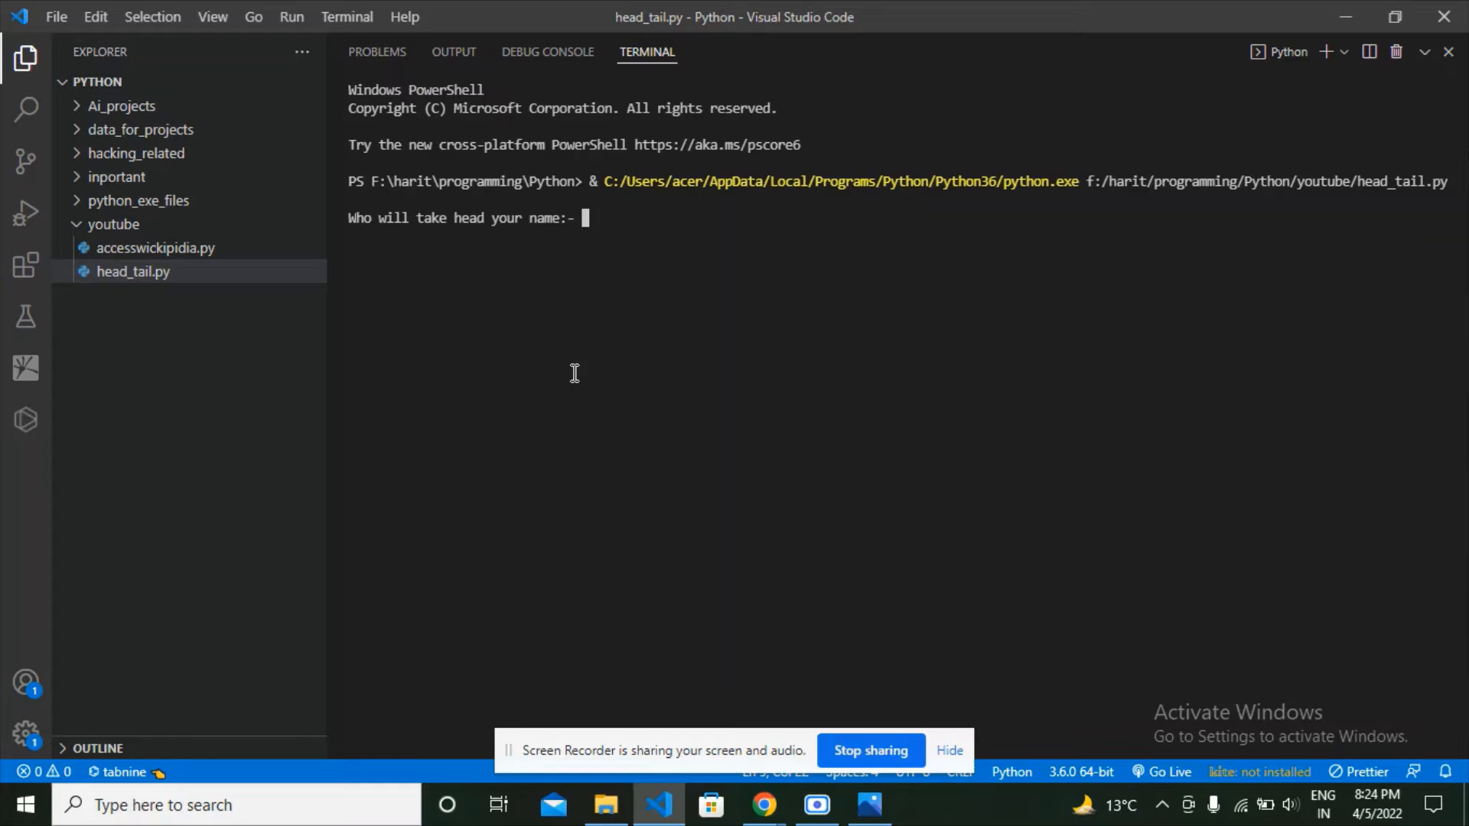
Enter vishnu as the head player and mickel as the tail player so head_tail.py prints 'vishnu you won it's Head'.
{"action": "type", "text": "vi"}
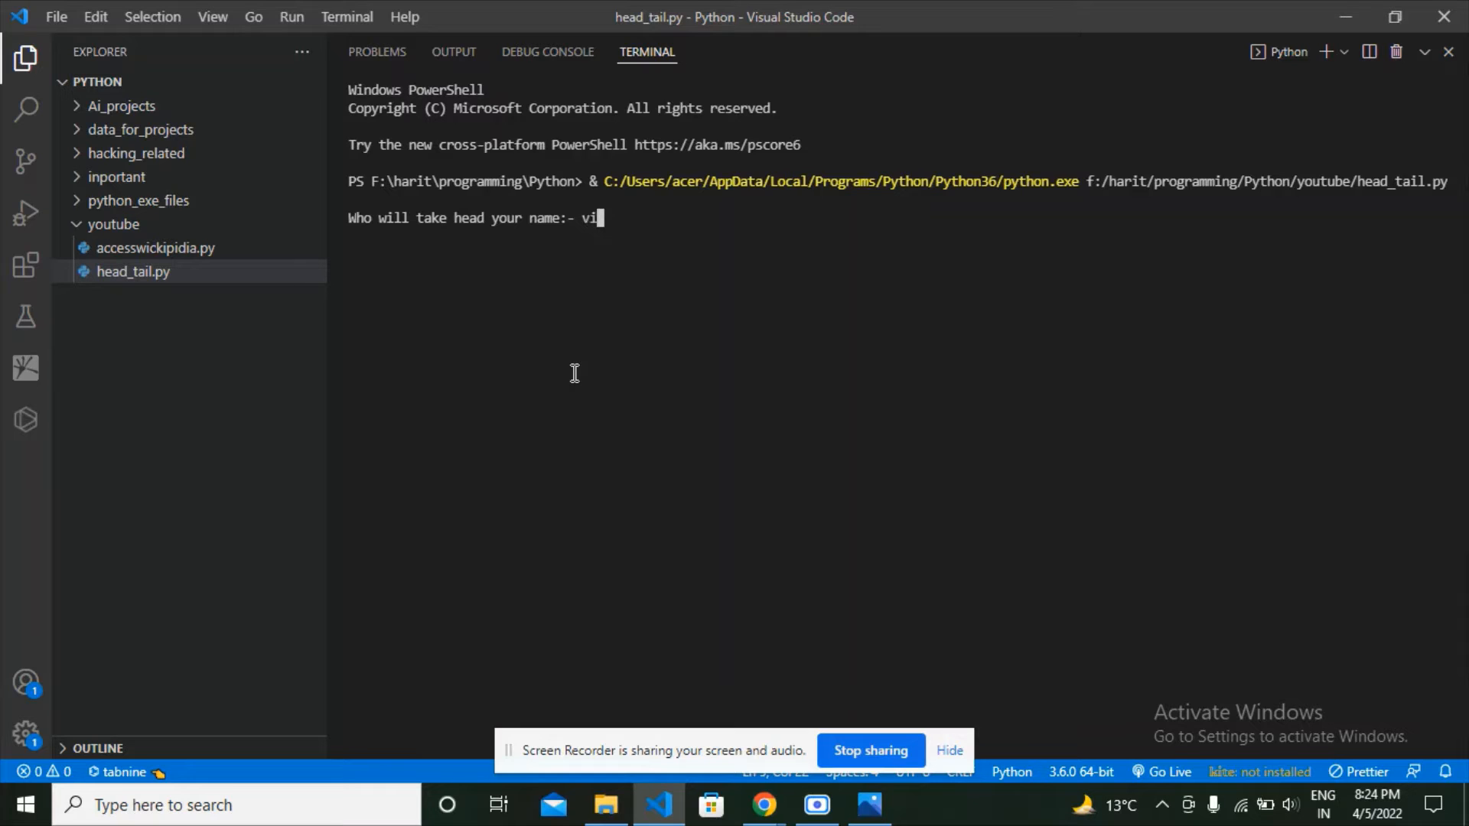
{"action": "key", "text": "Return"}
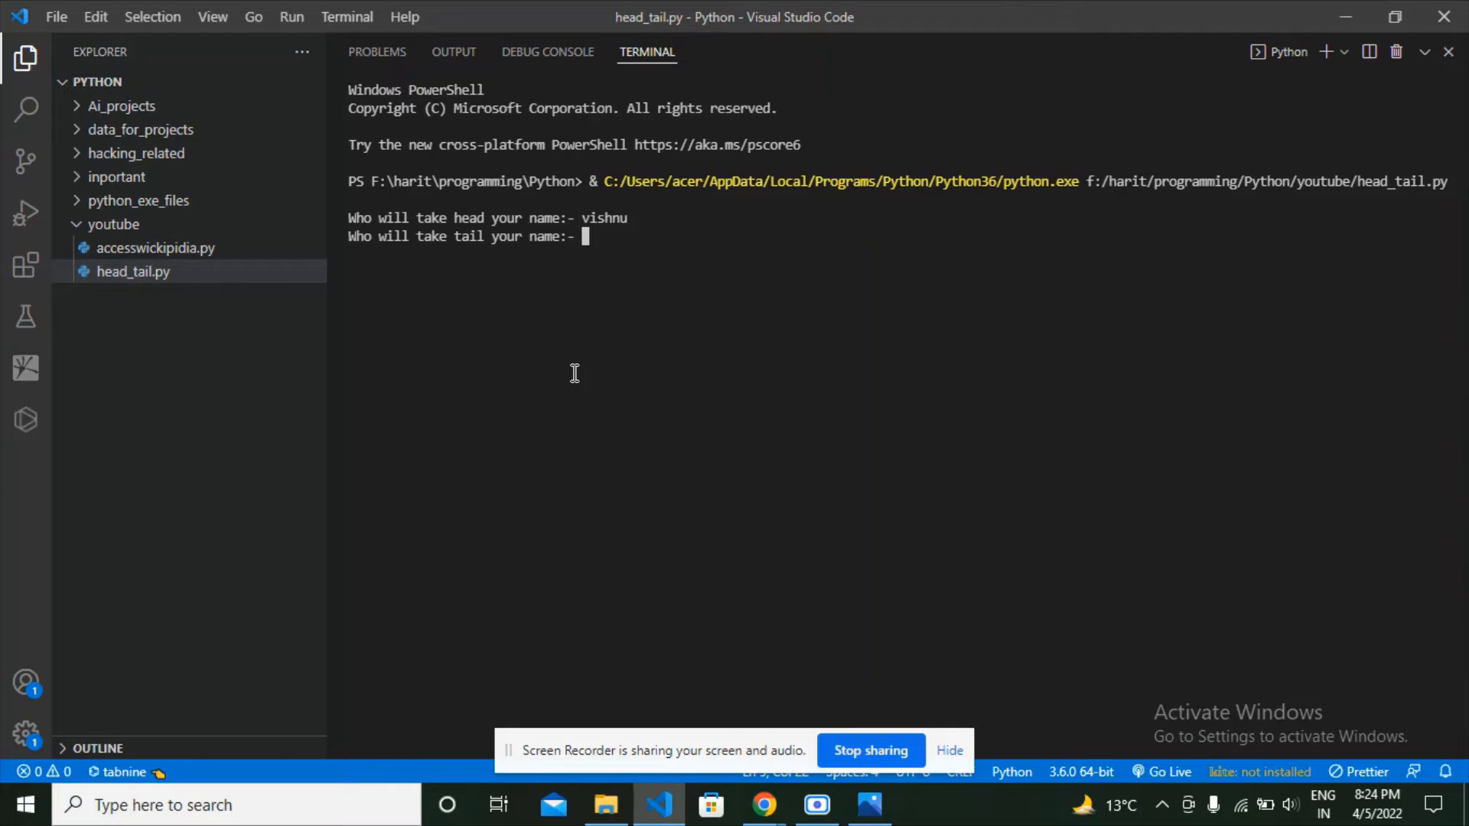
{"action": "type", "text": "mic"}
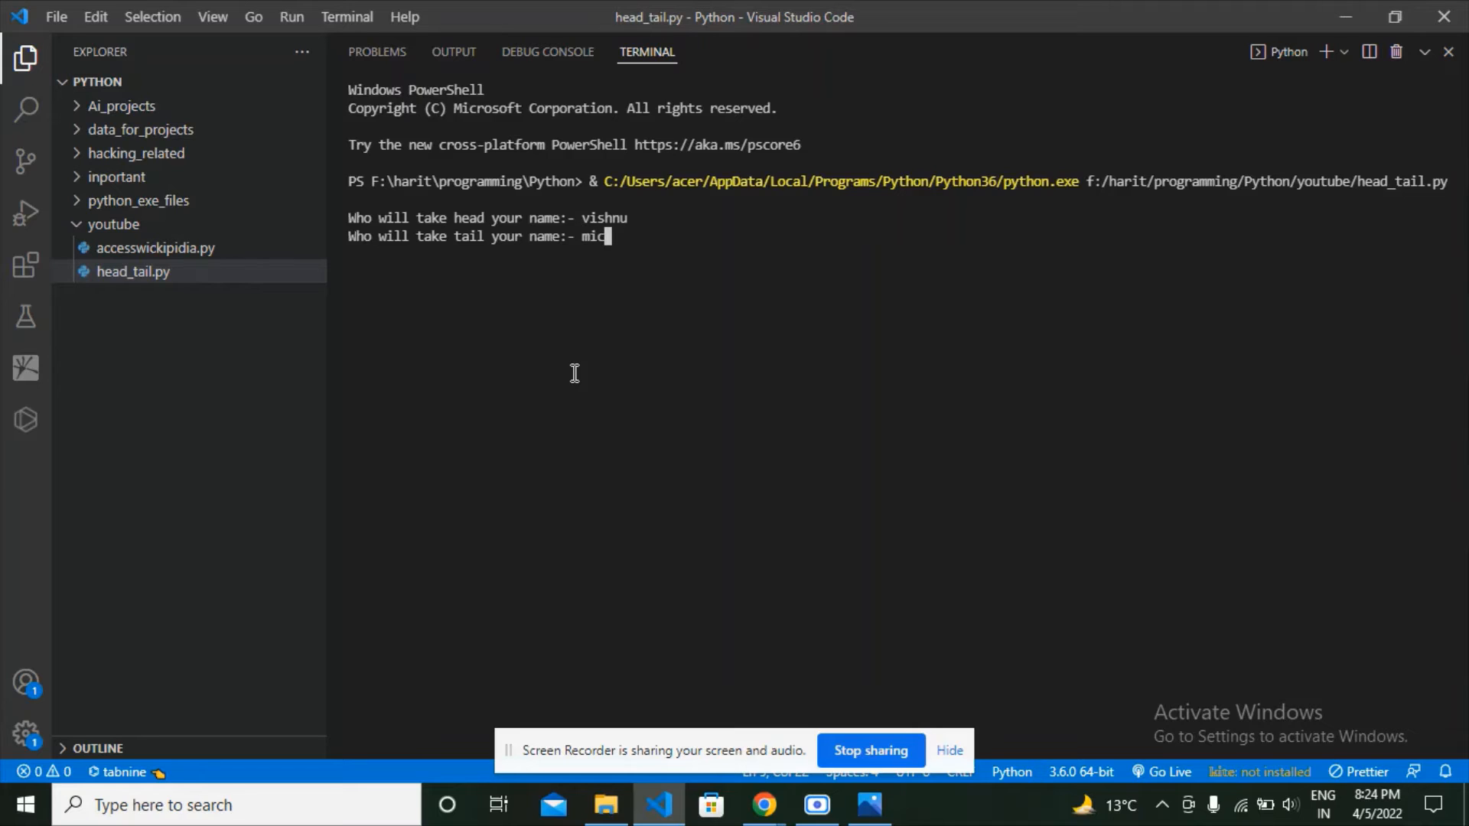
{"action": "type", "text": "kel"}
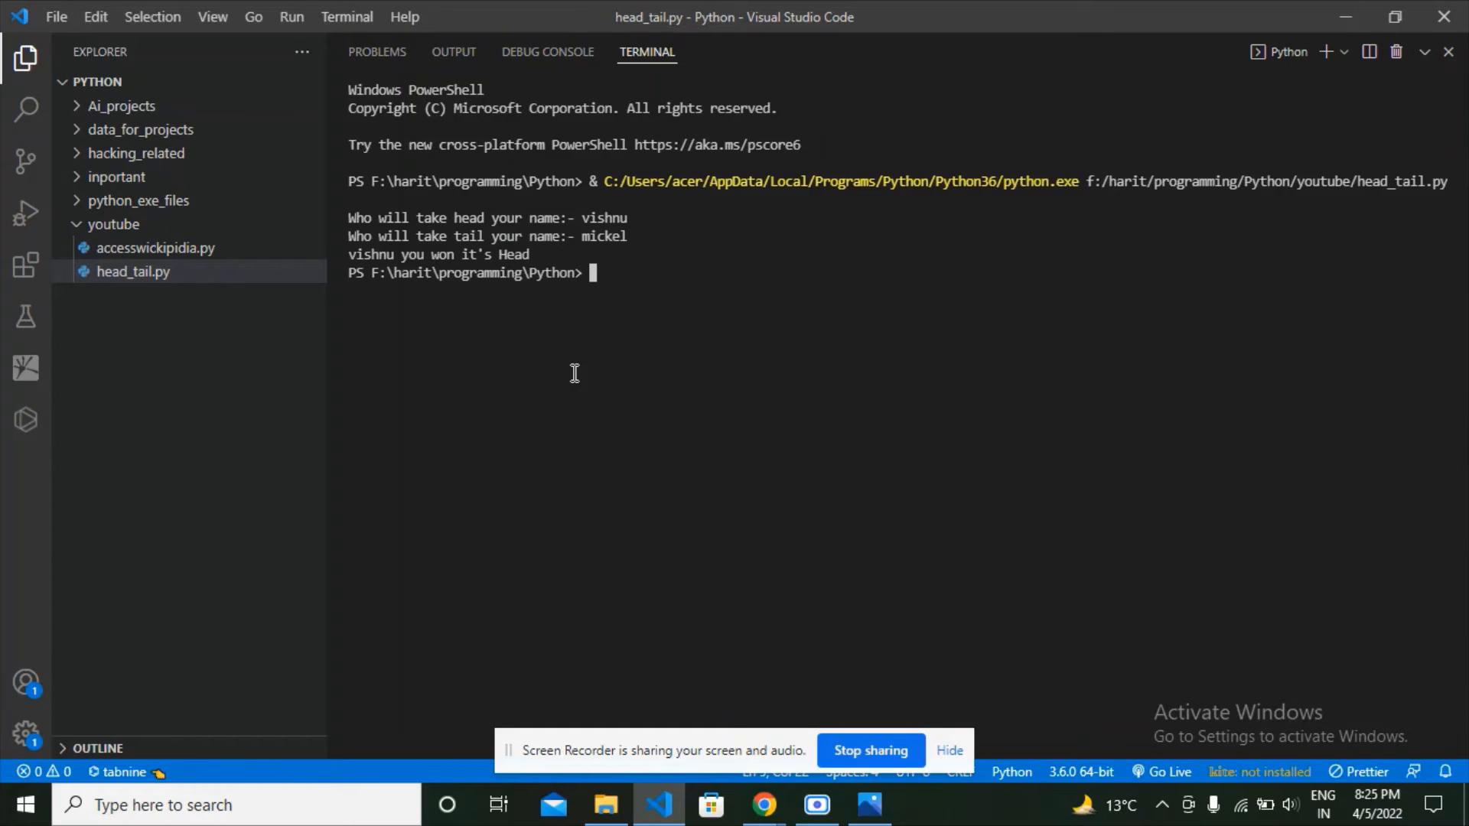
{"action": "mouse_move", "coordinate": [1159, 335]}
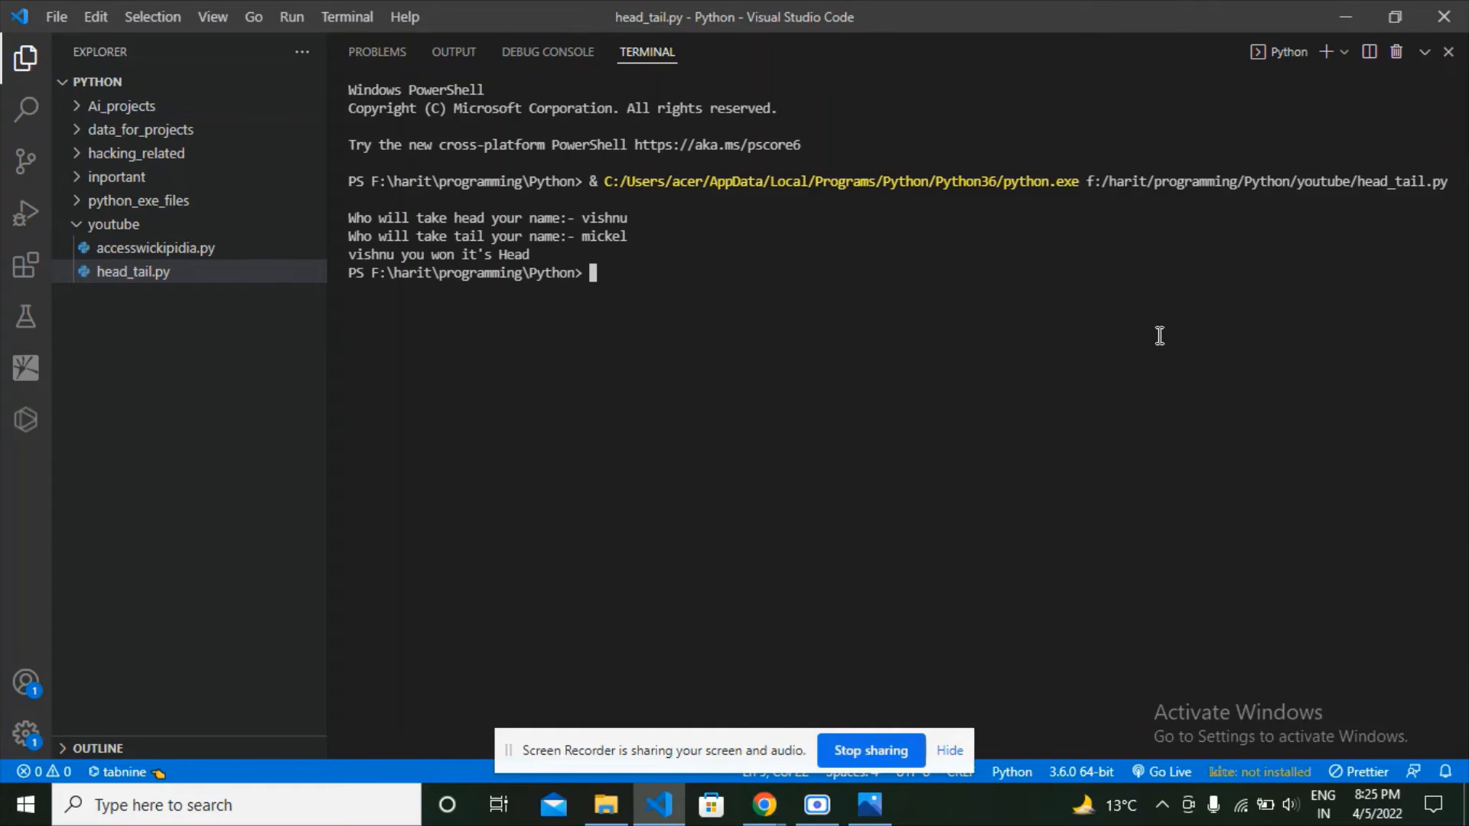
{"action": "mouse_move", "coordinate": [653, 494]}
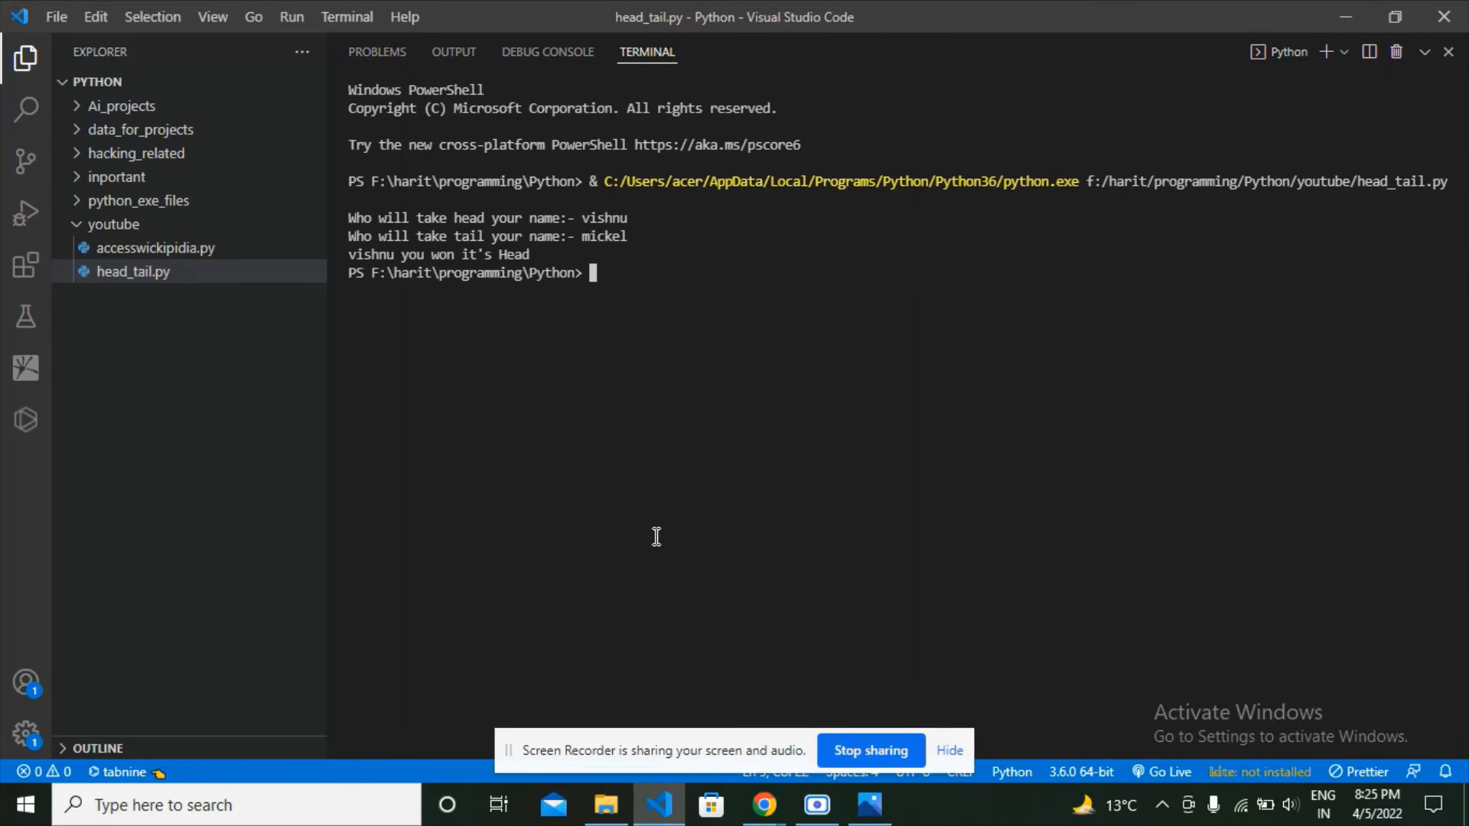
{"action": "mouse_move", "coordinate": [960, 518]}
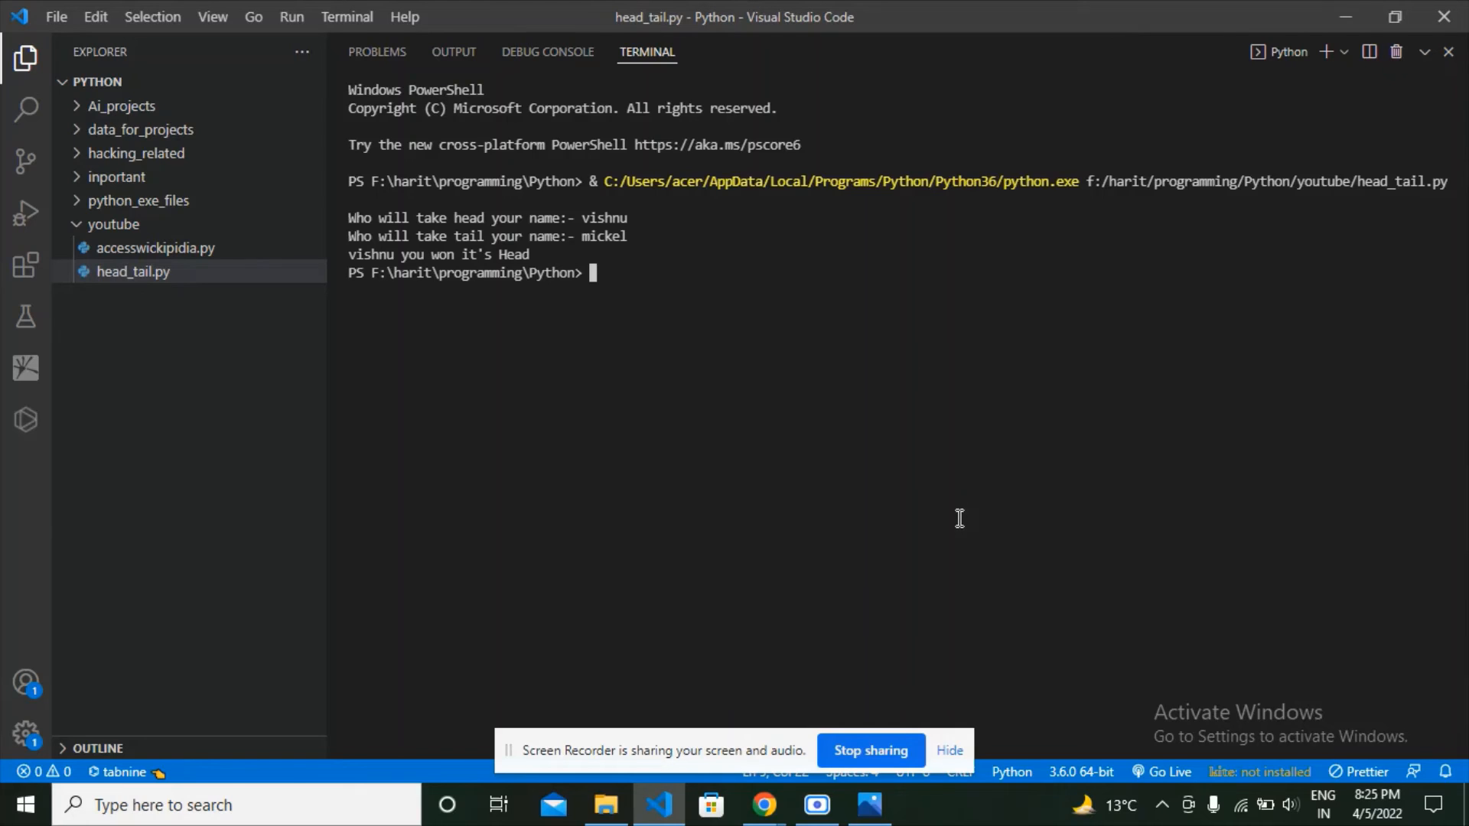
{"action": "mouse_move", "coordinate": [942, 487]}
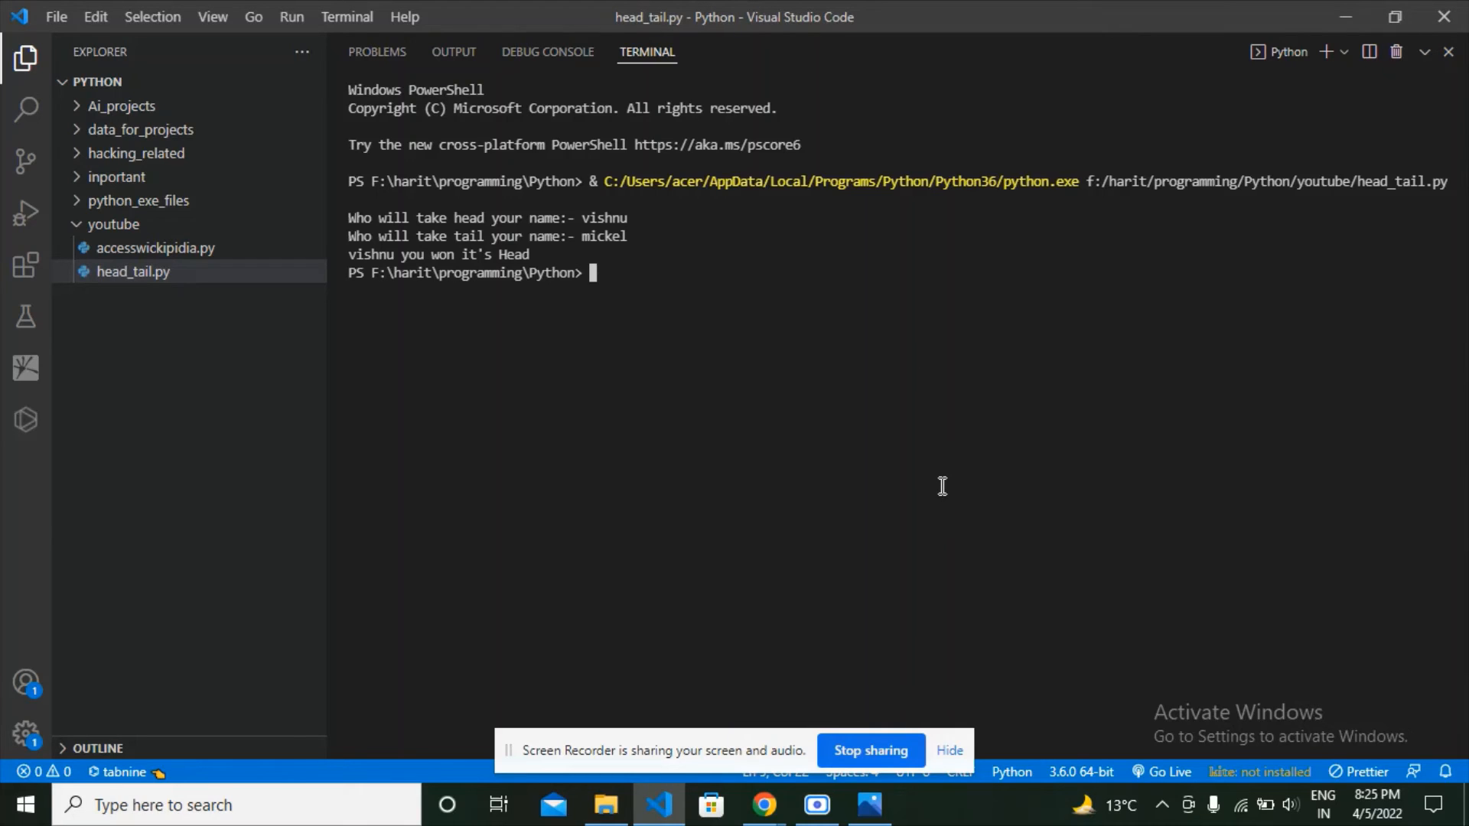
{"action": "mouse_move", "coordinate": [903, 387]}
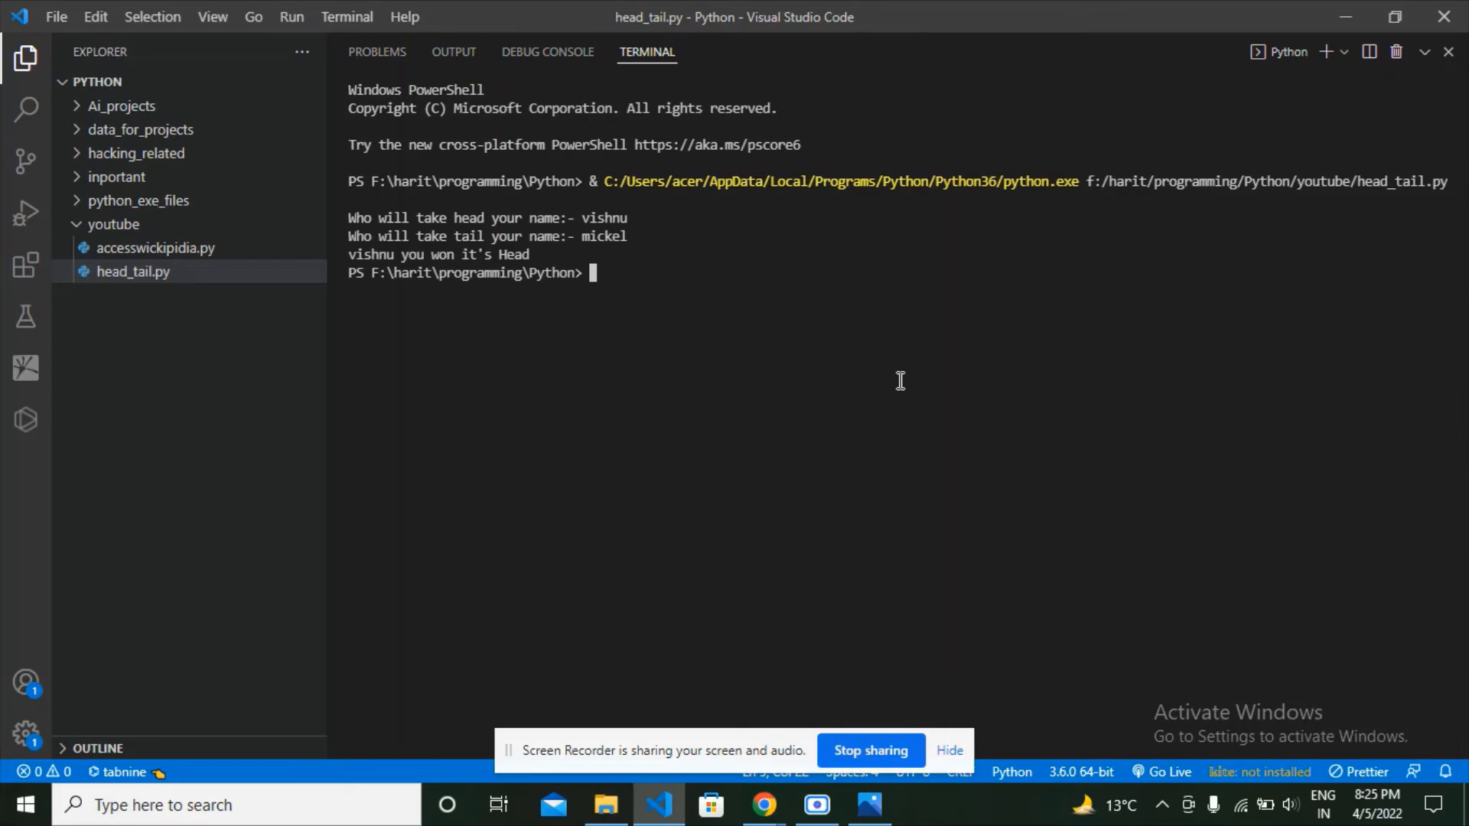
{"action": "mouse_move", "coordinate": [886, 380]}
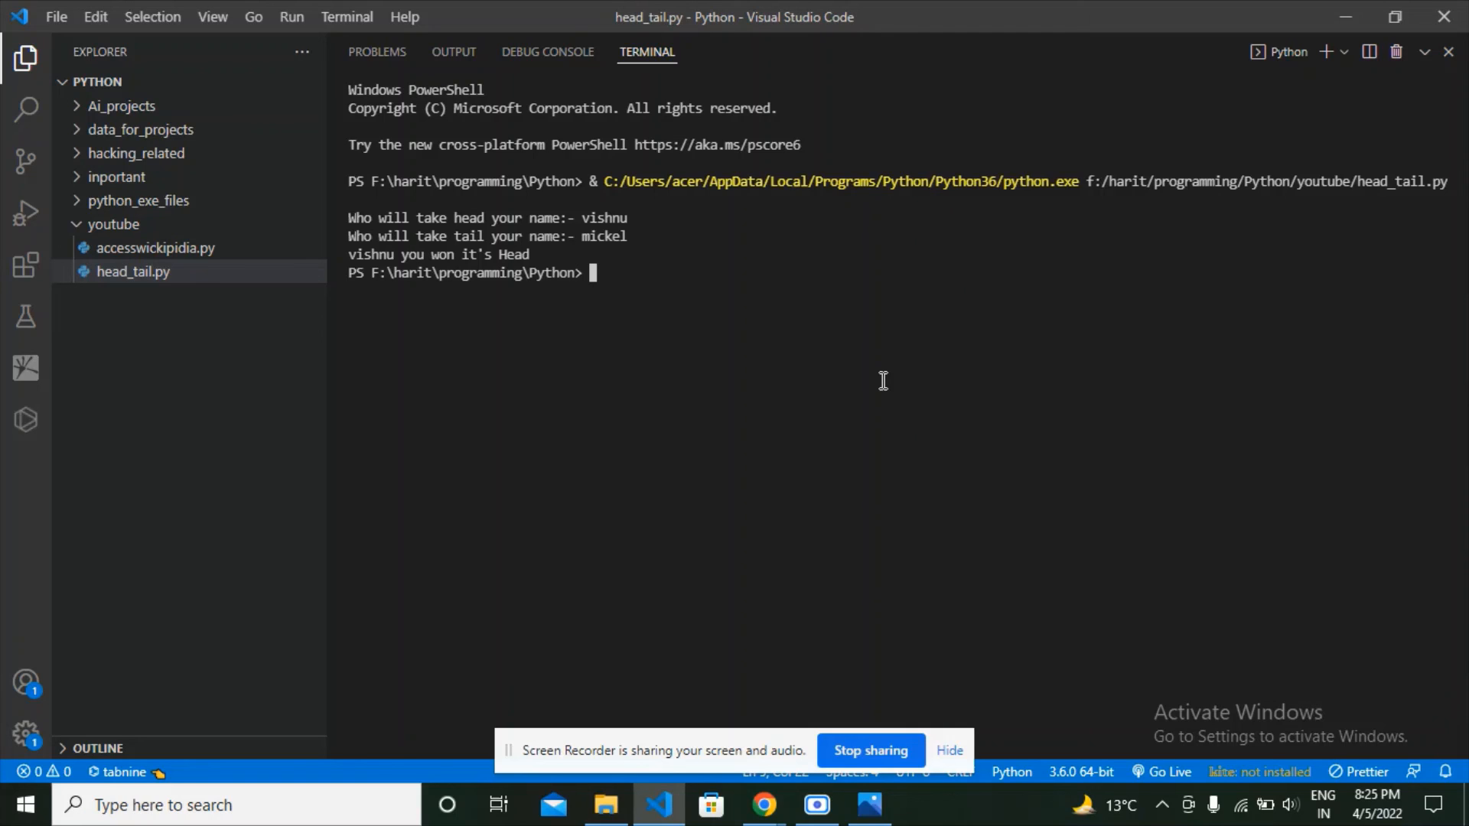
{"action": "mouse_move", "coordinate": [987, 676]}
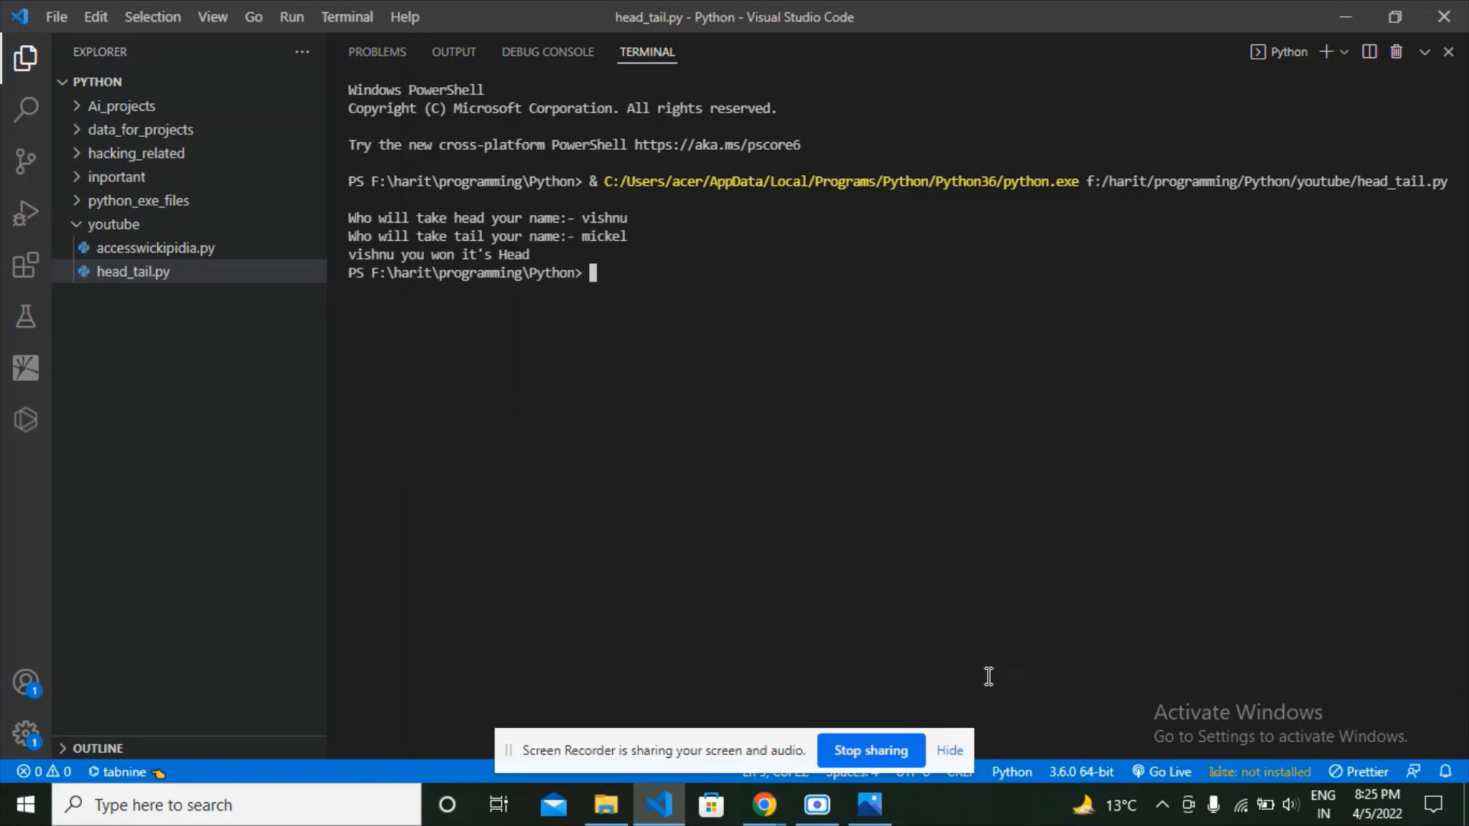